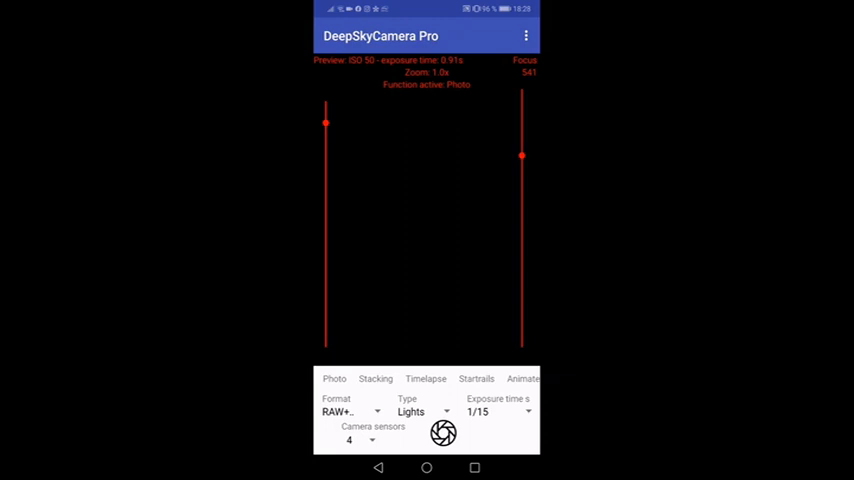
# Select camera sensor 0 in the Camera sensors dropdown to show the live laptop preview
pyautogui.click(348, 440)
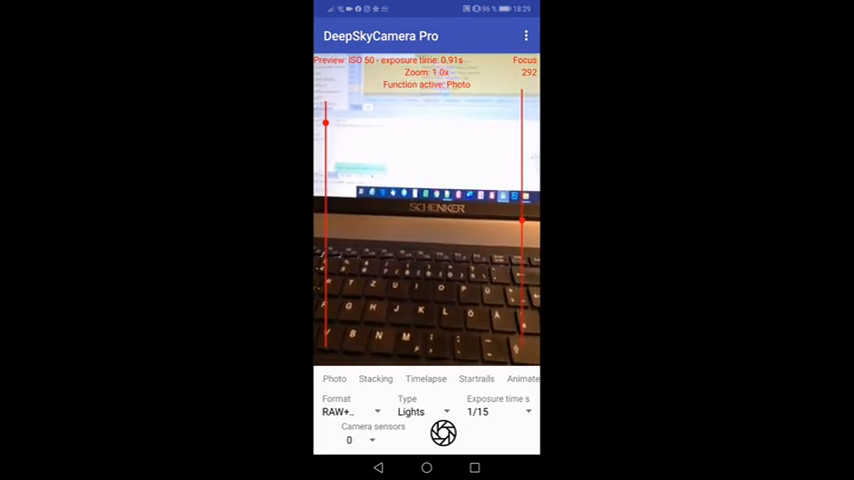
pyautogui.click(355, 438)
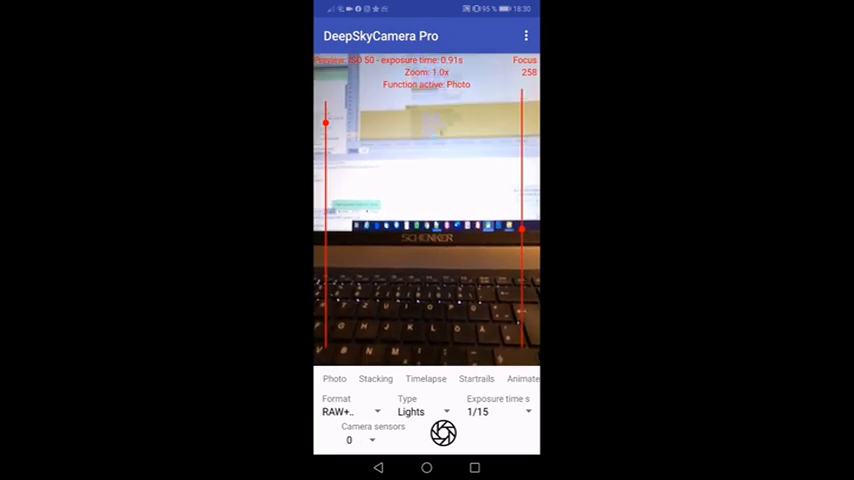
# Choose camera sensor 3 from the Camera sensors dropdown for its monochrome preview
pyautogui.click(349, 443)
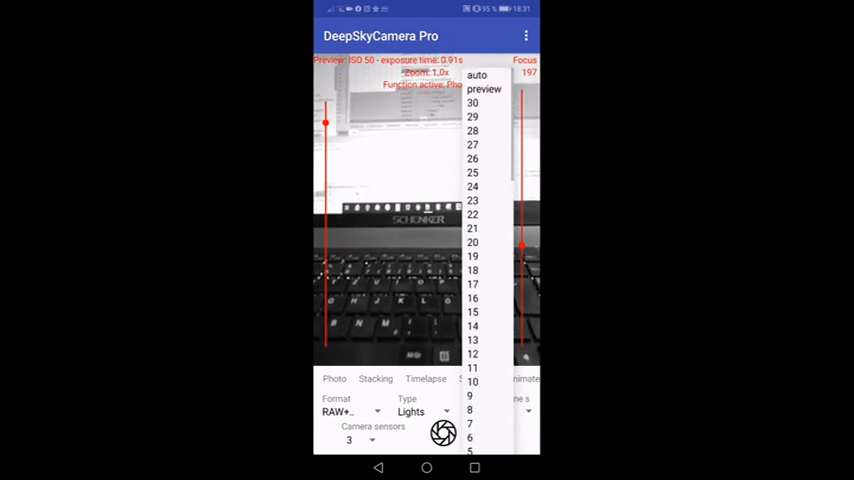
# Pick a 30-second exposure, switch to front sensor 1, and reopen the exposure-time list
pyautogui.click(482, 104)
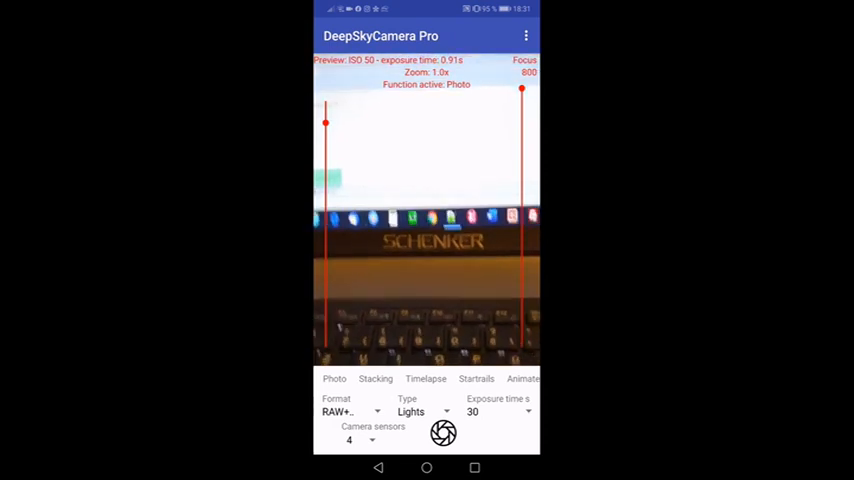
pyautogui.click(355, 440)
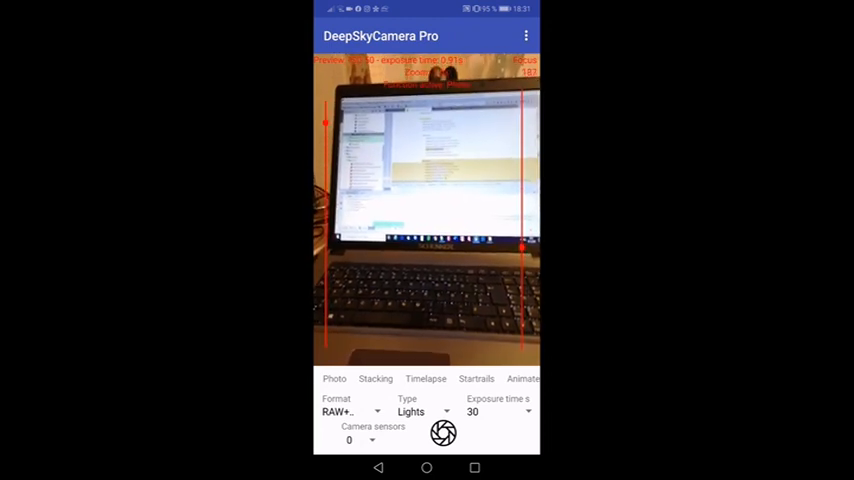
pyautogui.click(349, 438)
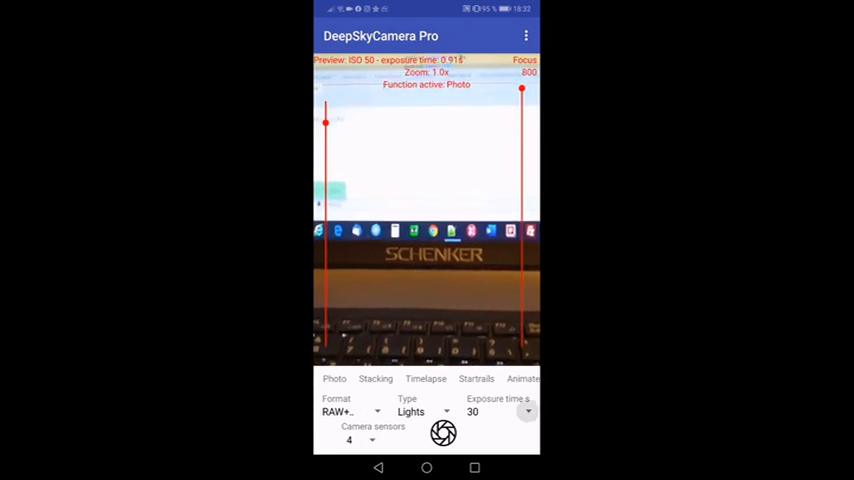
pyautogui.click(495, 410)
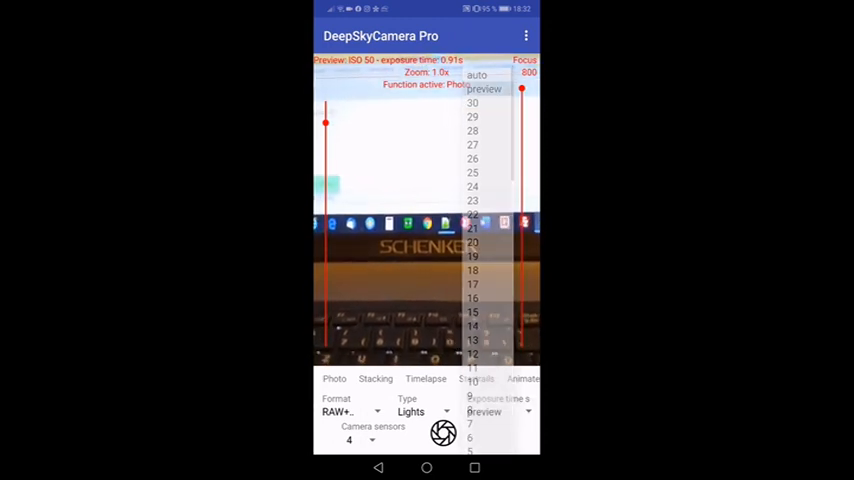
pyautogui.click(442, 434)
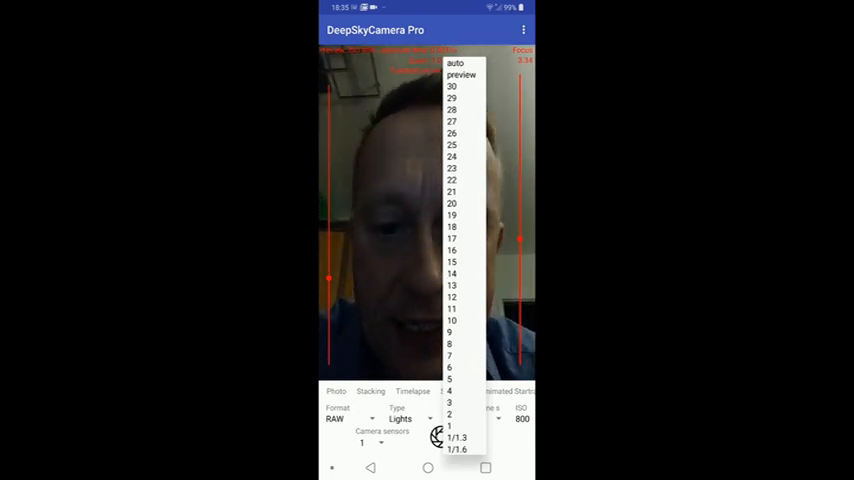
# Open the second phone's Exposure time dropdown, listing values from 30 s to 1/1.6 s
pyautogui.click(461, 77)
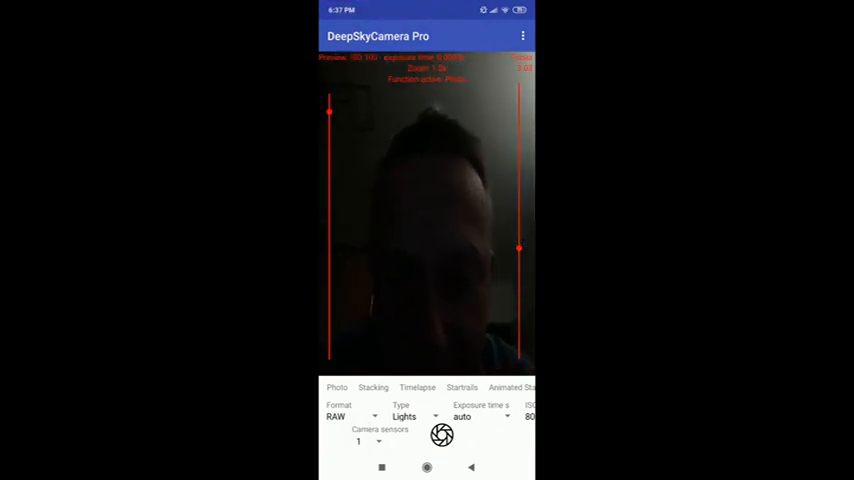
# Open the third phone's Exposure time dropdown, listing auto, preview, then 1 s to 1/500 s
pyautogui.click(470, 416)
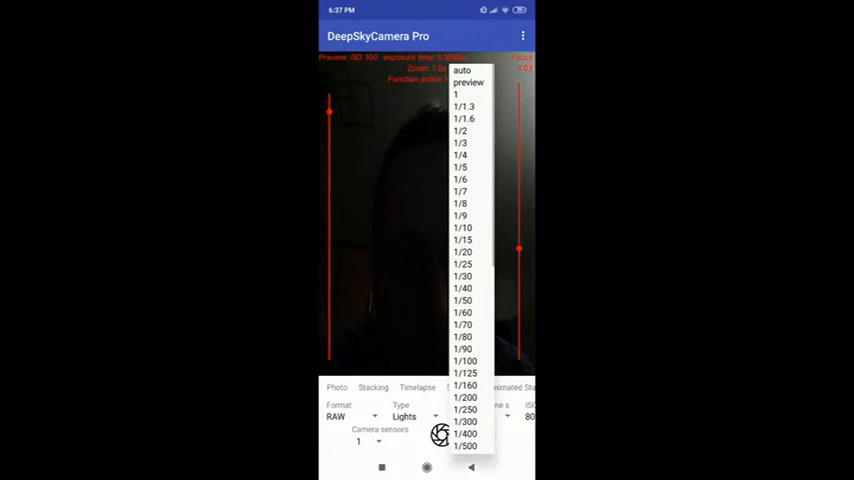